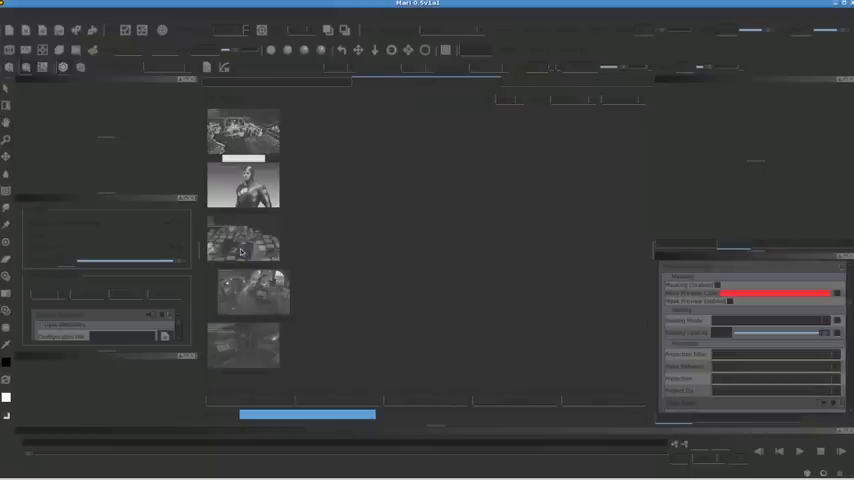
{"action": "mouse_move", "coordinate": [344, 258]}
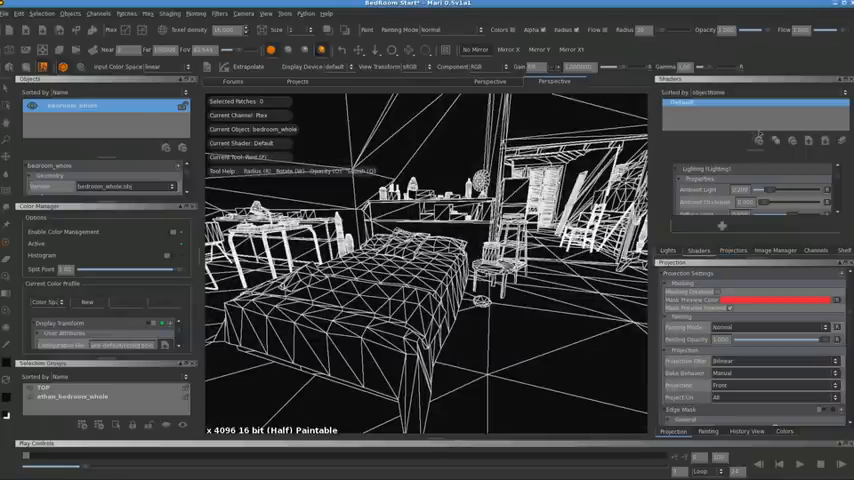
Step: Add a Projection: Spherical module to the shader's module stack
{"action": "left_click", "coordinate": [760, 140]}
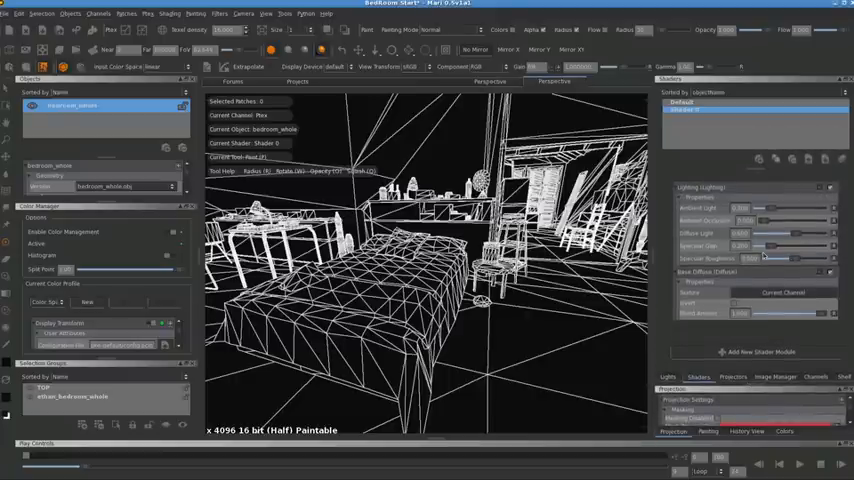
{"action": "left_click", "coordinate": [760, 352]}
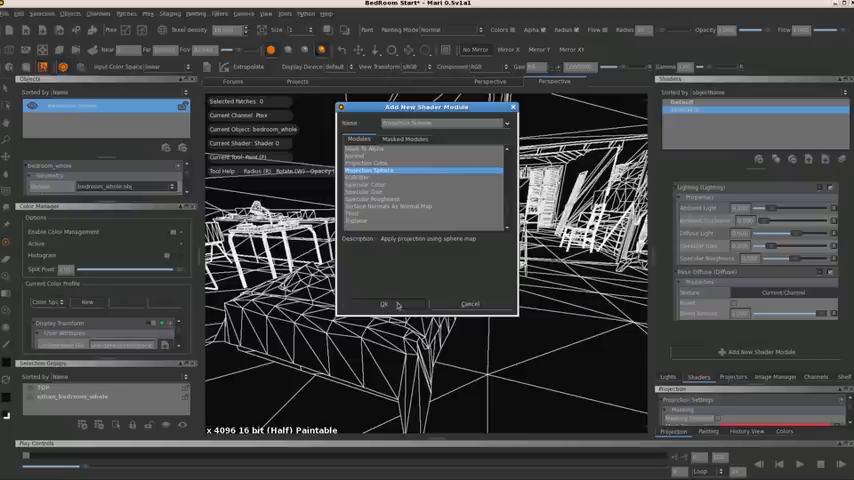
{"action": "left_click", "coordinate": [384, 304]}
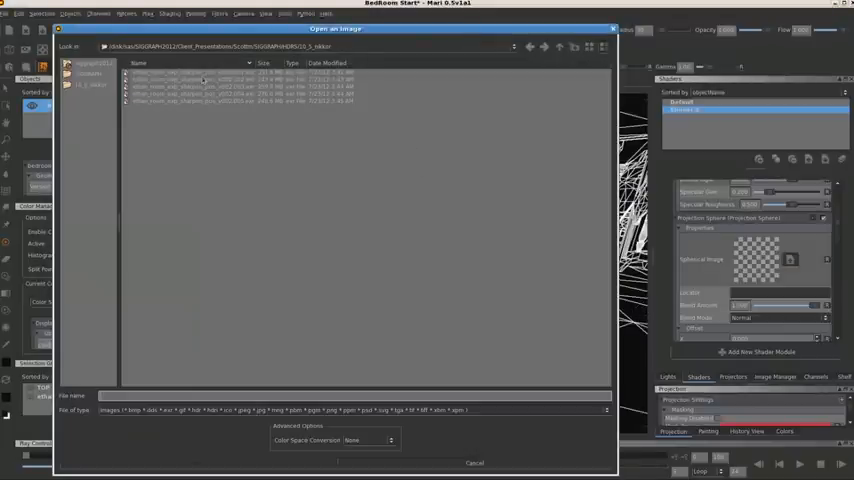
Step: Browse to the folder and pick the HDR image for the projection's image slot
{"action": "left_click", "coordinate": [190, 72]}
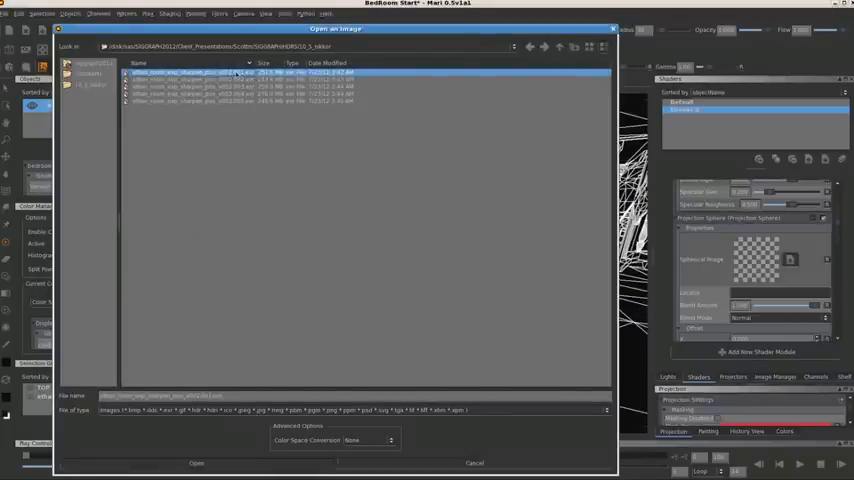
{"action": "left_click", "coordinate": [196, 464]}
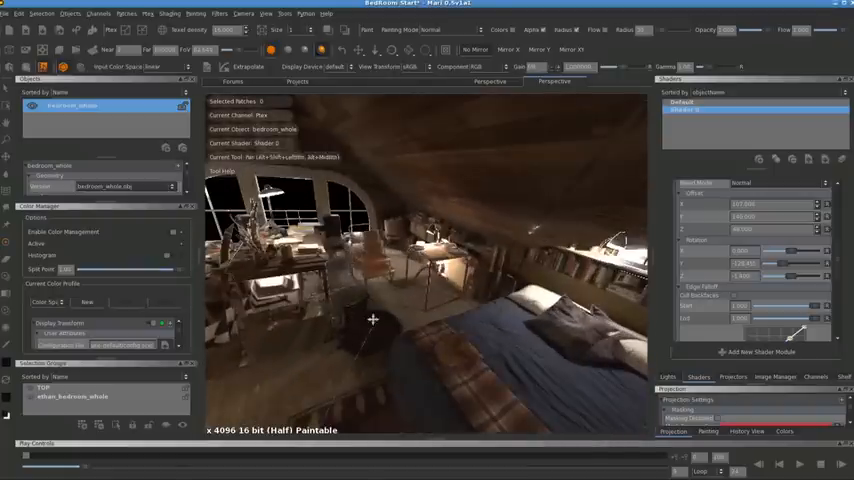
Step: Orbit the view around the textured room to check the projection
{"action": "left_click_drag", "start_coordinate": [372, 320], "coordinate": [530, 284]}
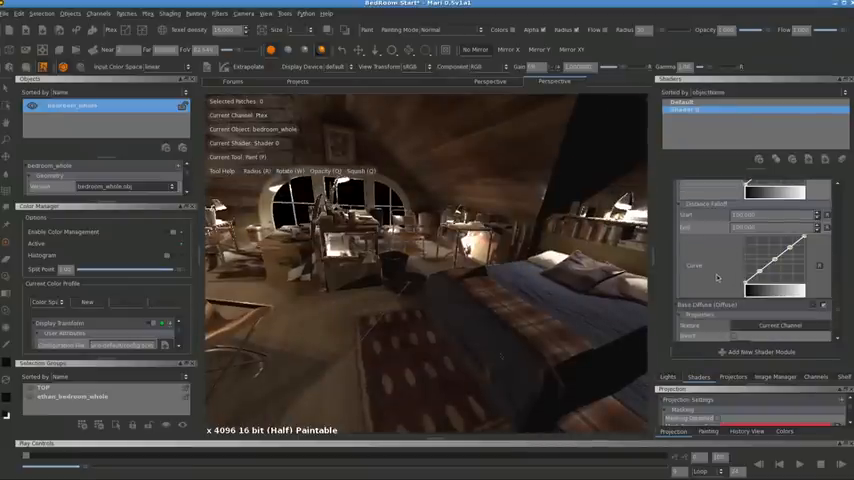
{"action": "mouse_move", "coordinate": [776, 228]}
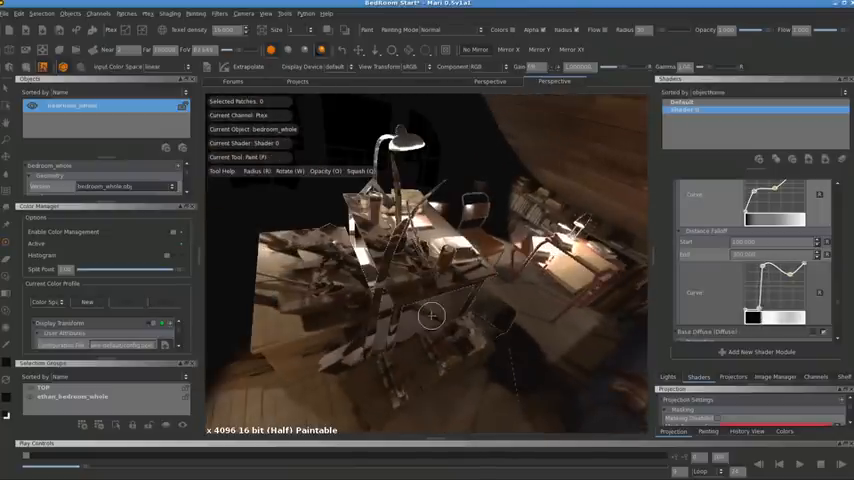
Step: Orbit the view up toward the ceiling to check the falloff fade
{"action": "left_click_drag", "start_coordinate": [430, 316], "coordinate": [360, 268]}
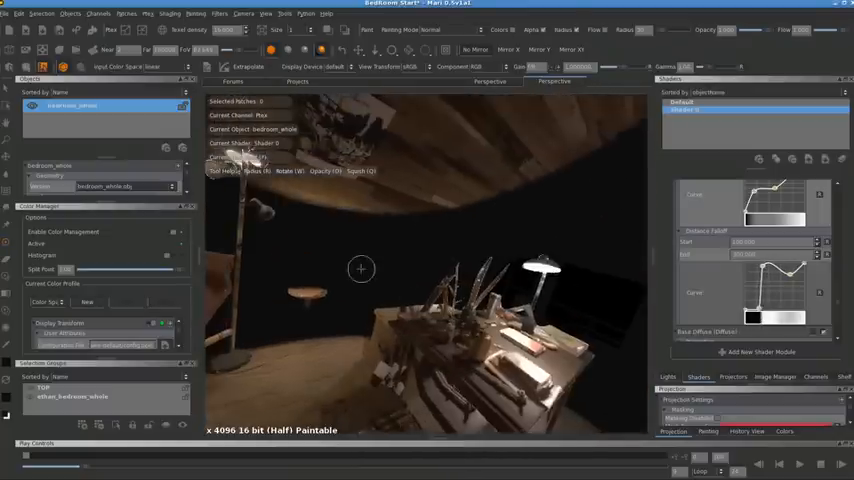